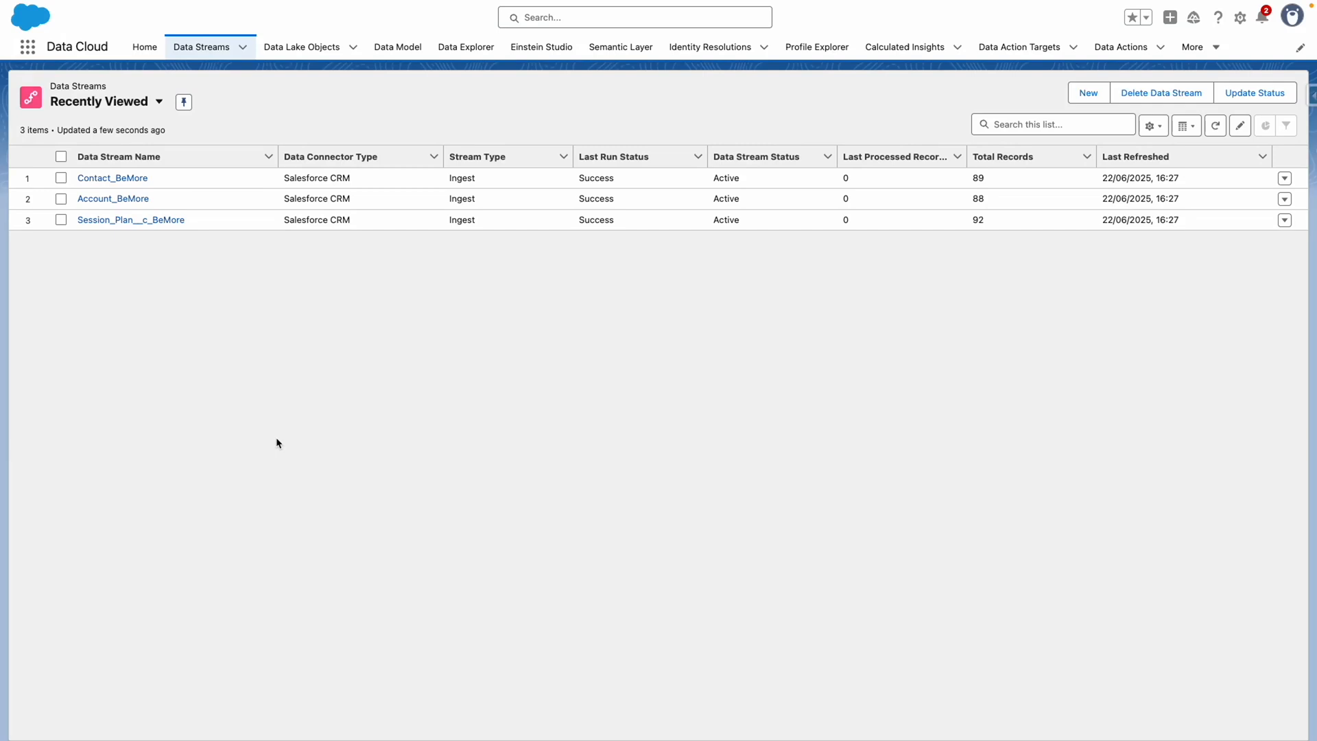
{"action": "mouse_move", "coordinate": [95, 238]}
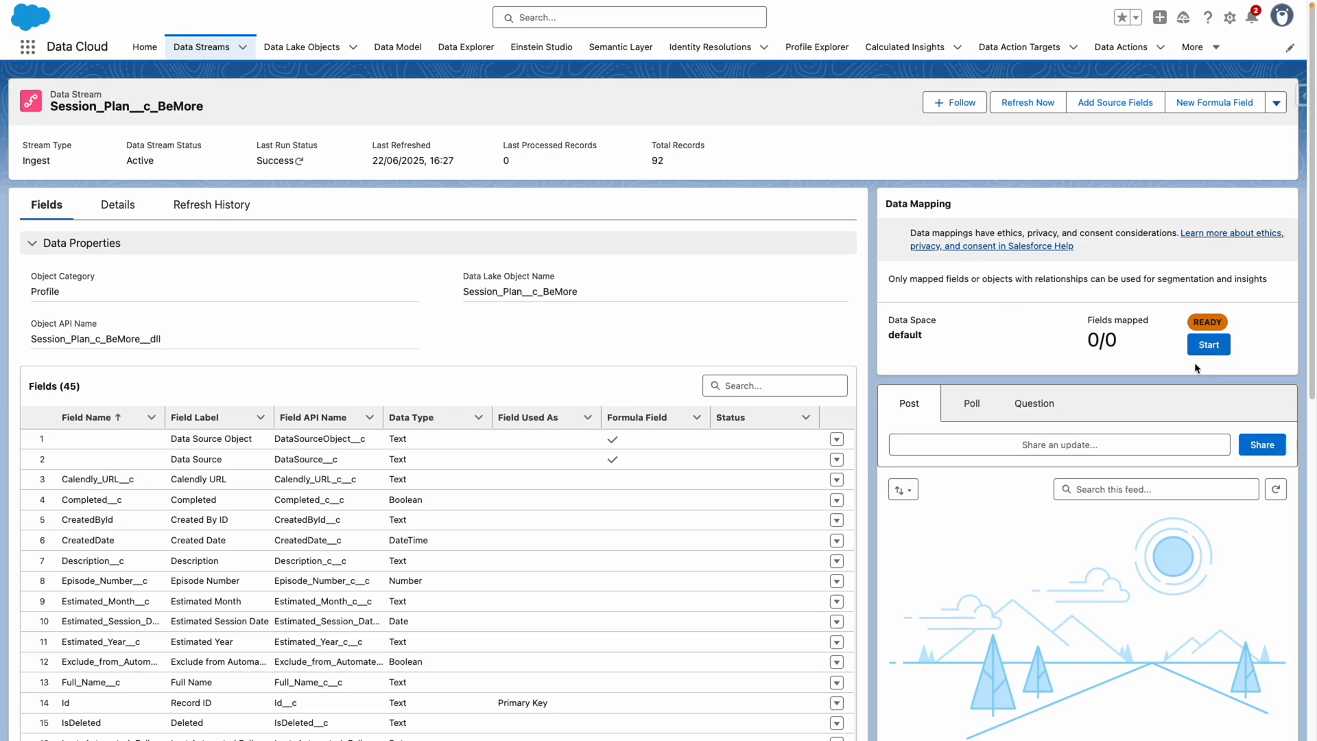
Step: Start data mapping for the Session Plan stream and choose the Custom Data Model objects
{"action": "left_click", "coordinate": [1207, 344]}
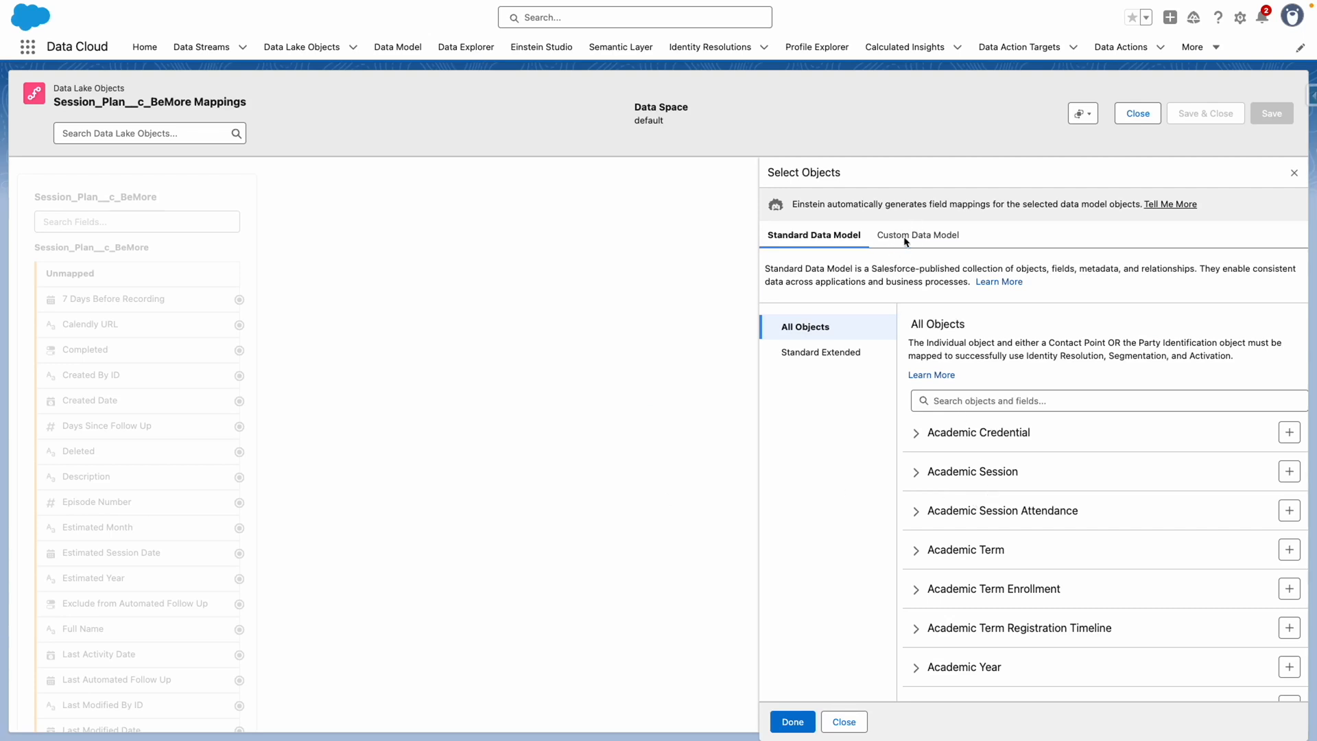
{"action": "left_click", "coordinate": [917, 235]}
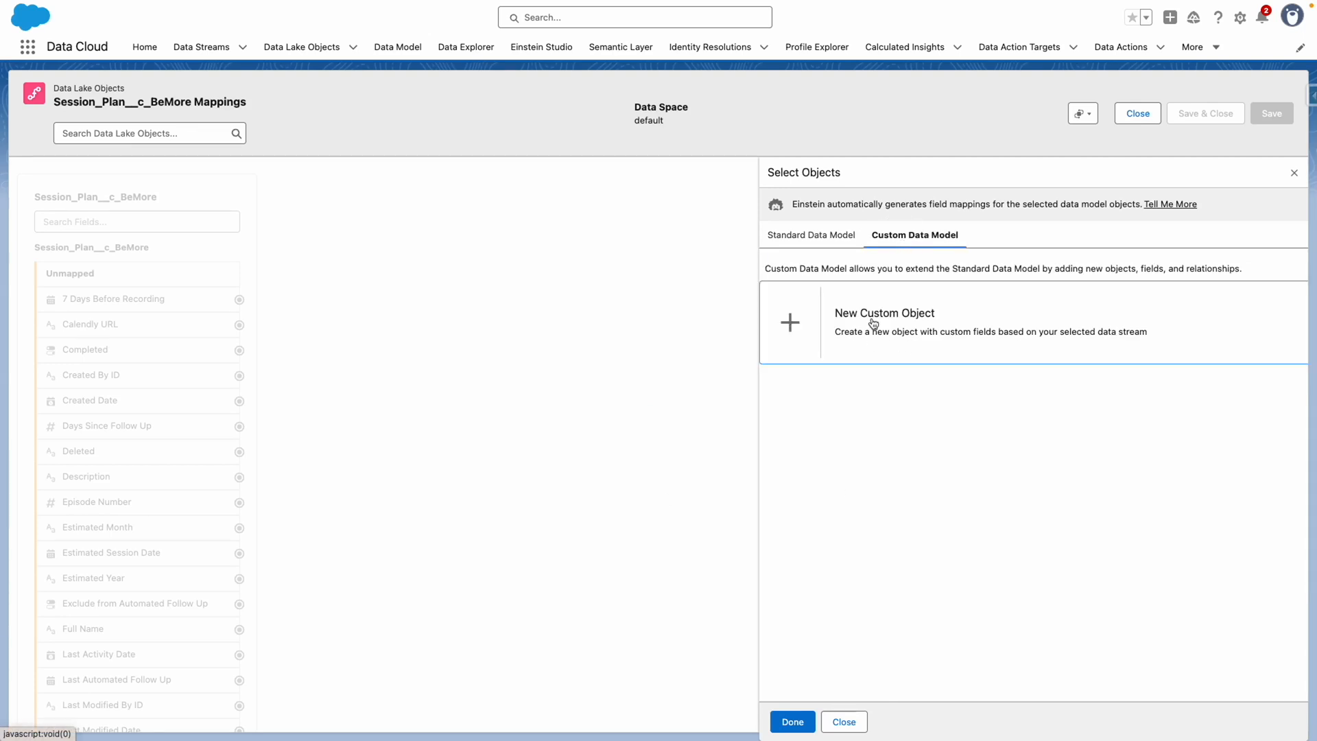
Step: Begin a New Custom Object prefilled with Session_Plan__c_BeMore and all stream fields selected
{"action": "left_click", "coordinate": [872, 324]}
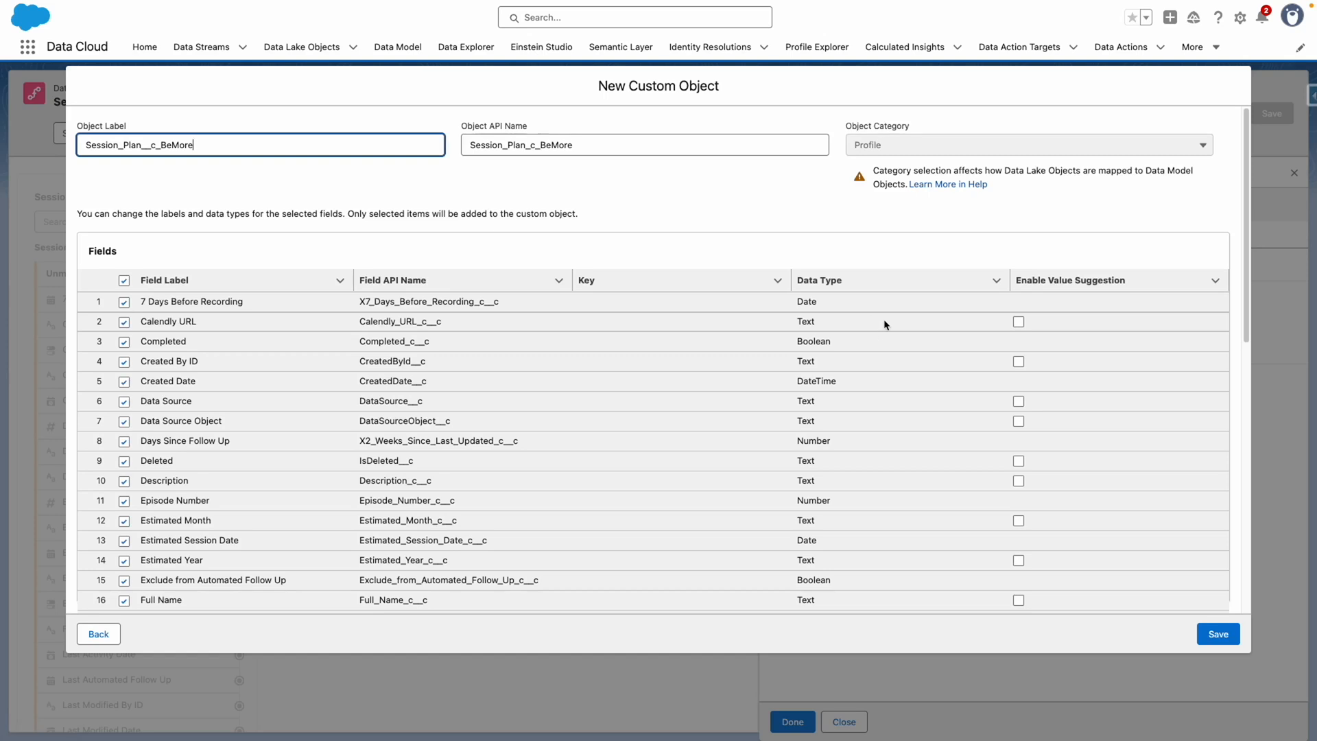
{"action": "mouse_move", "coordinate": [842, 463]}
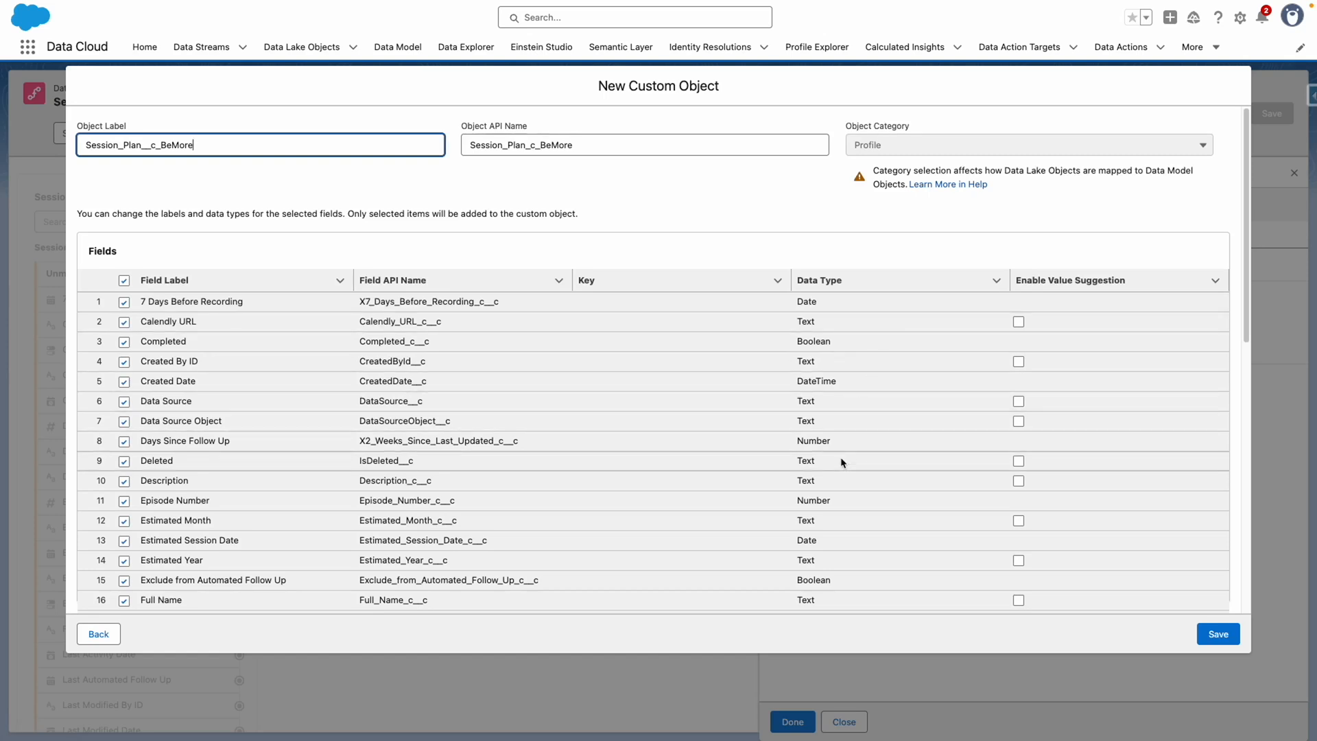
{"action": "scroll", "scroll_direction": "down", "scroll_amount": 3}
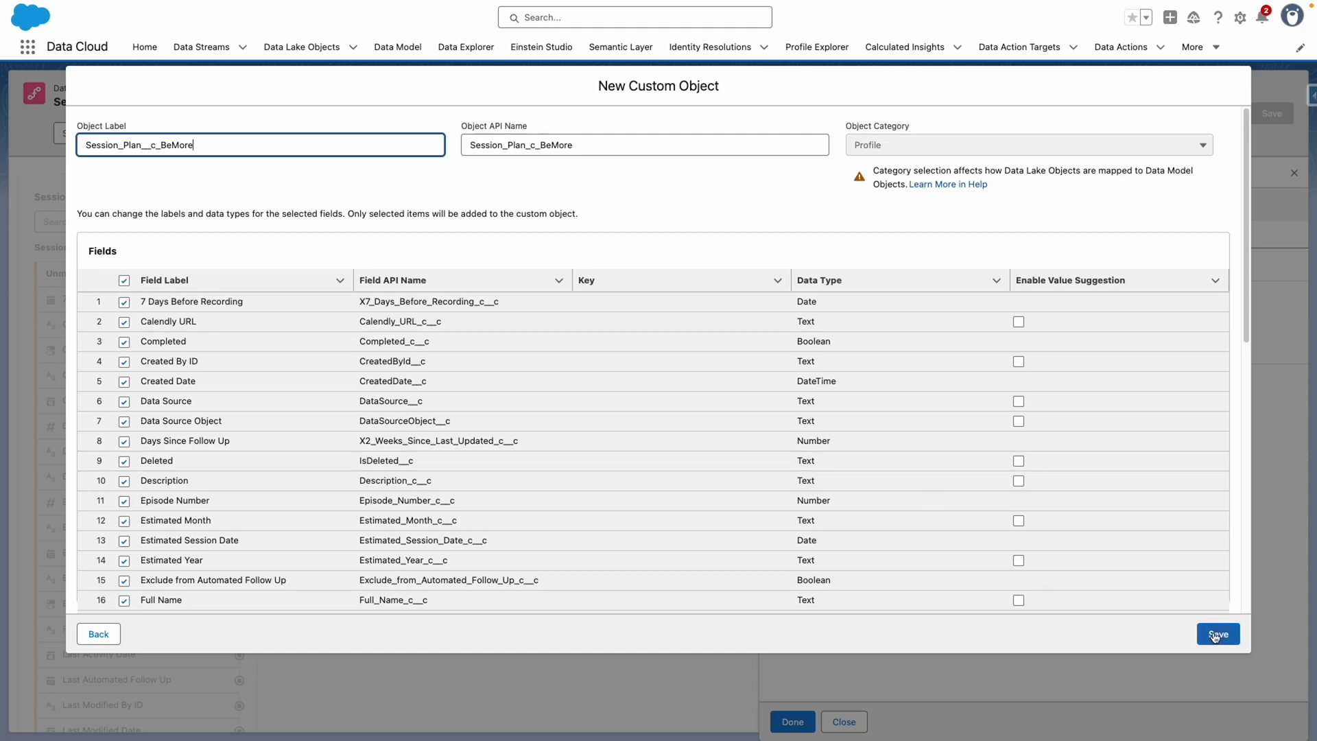
Step: Create the Session_Plan__c_BeMore object with its 43 fields and save the mappings
{"action": "left_click", "coordinate": [1218, 634]}
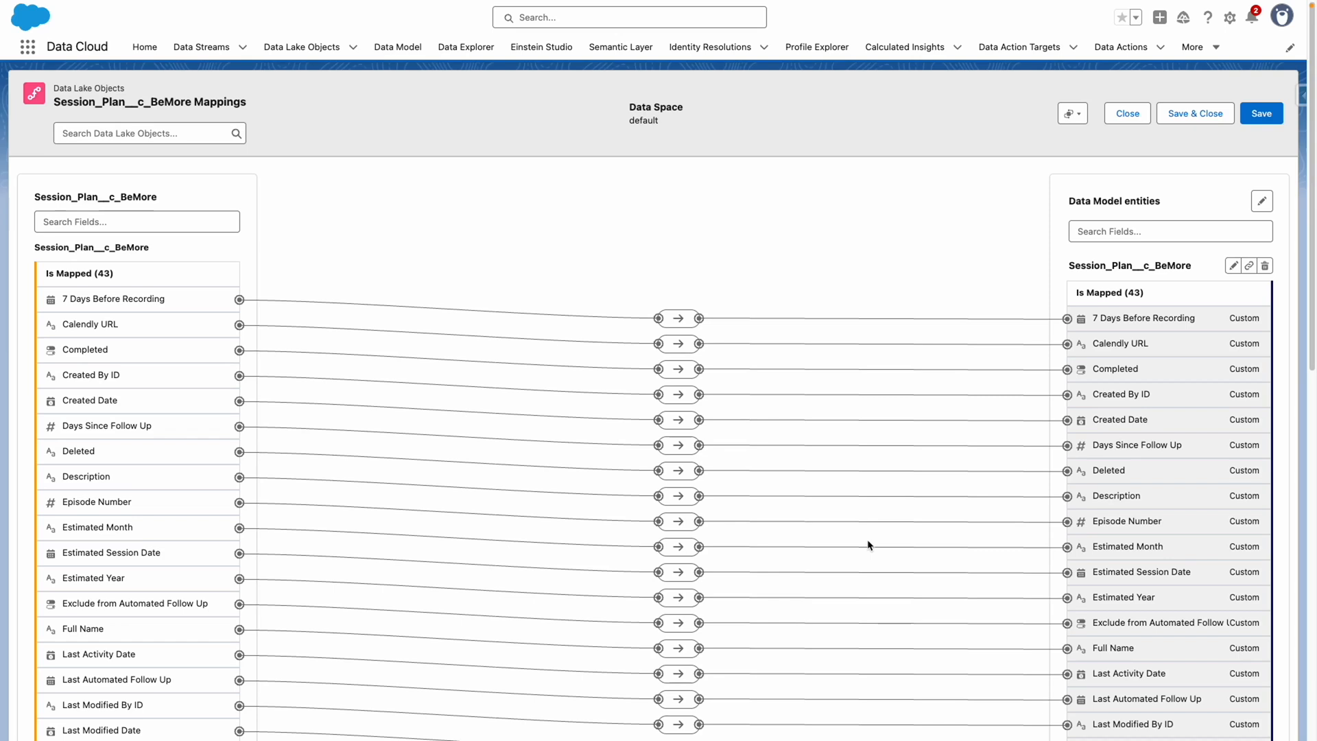
{"action": "left_click", "coordinate": [1260, 113]}
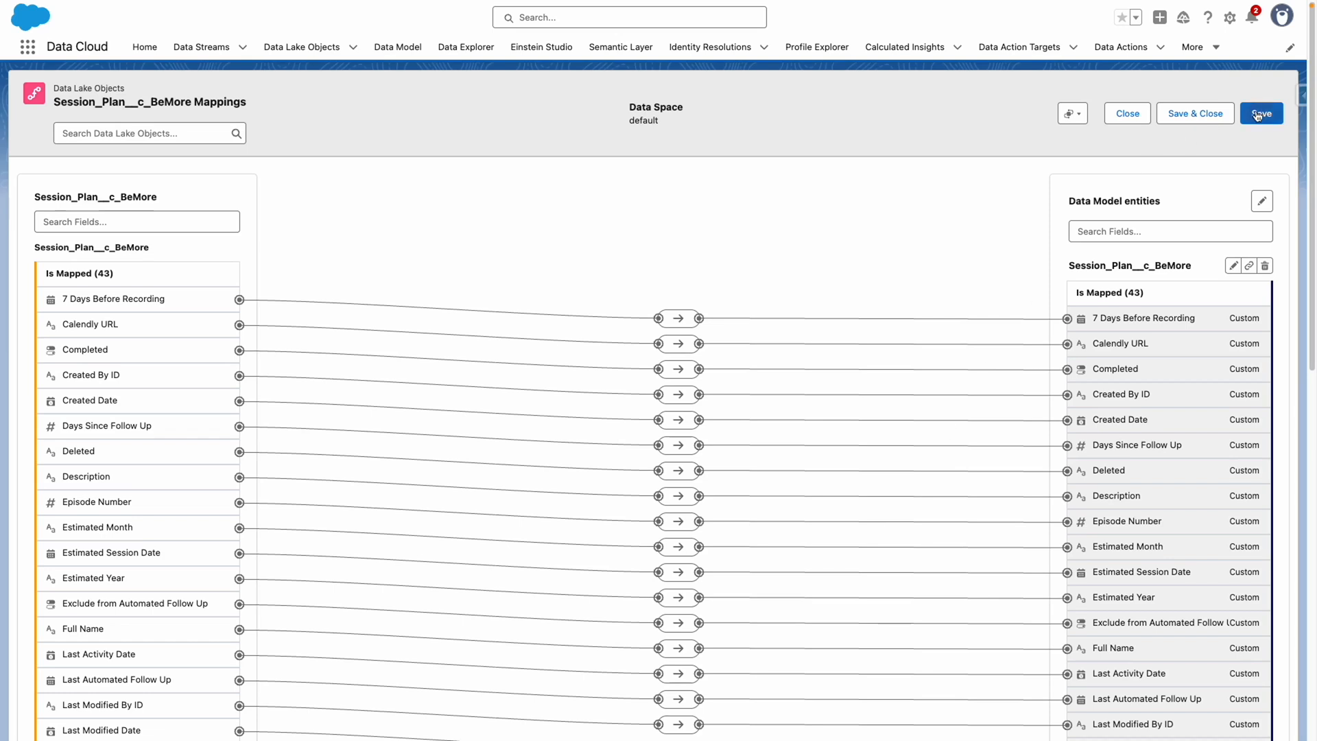
{"action": "left_click", "coordinate": [1262, 112]}
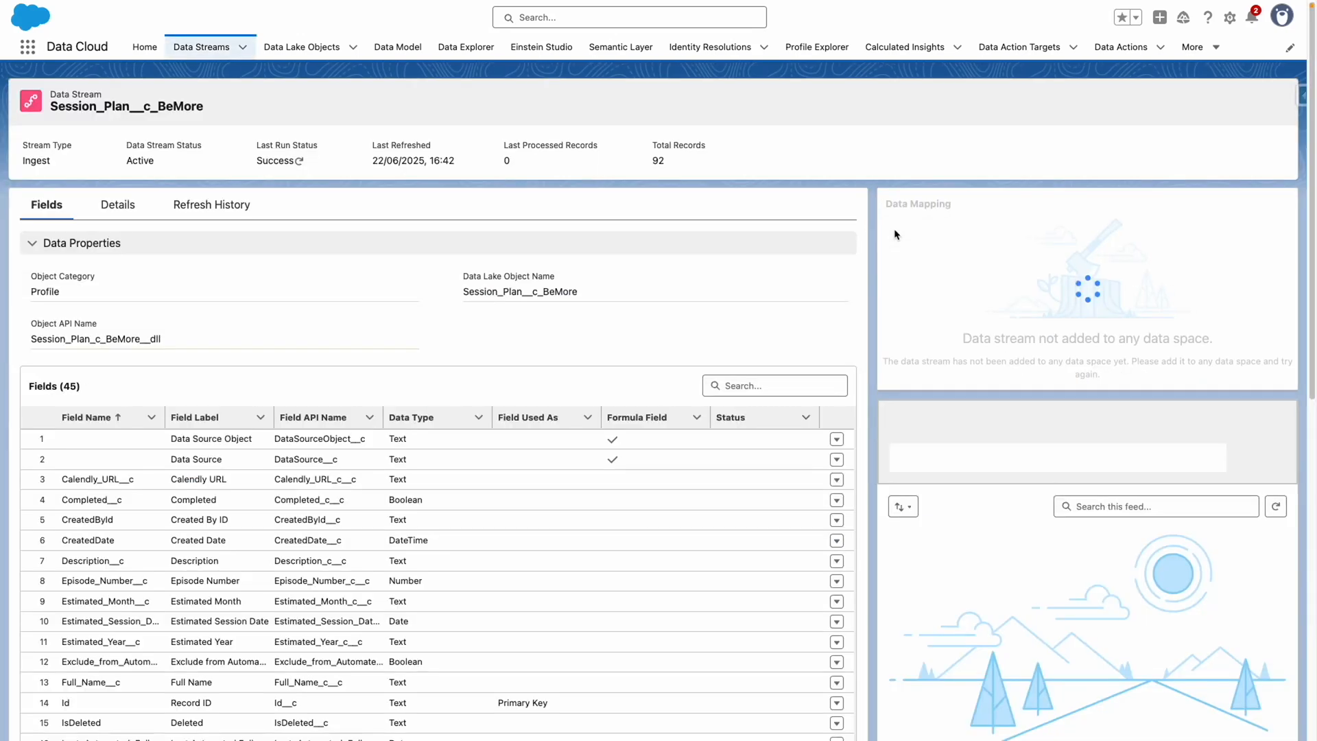
Step: Create a new report from the Session_Plan__c_BeMore data model object
{"action": "left_click", "coordinate": [396, 47]}
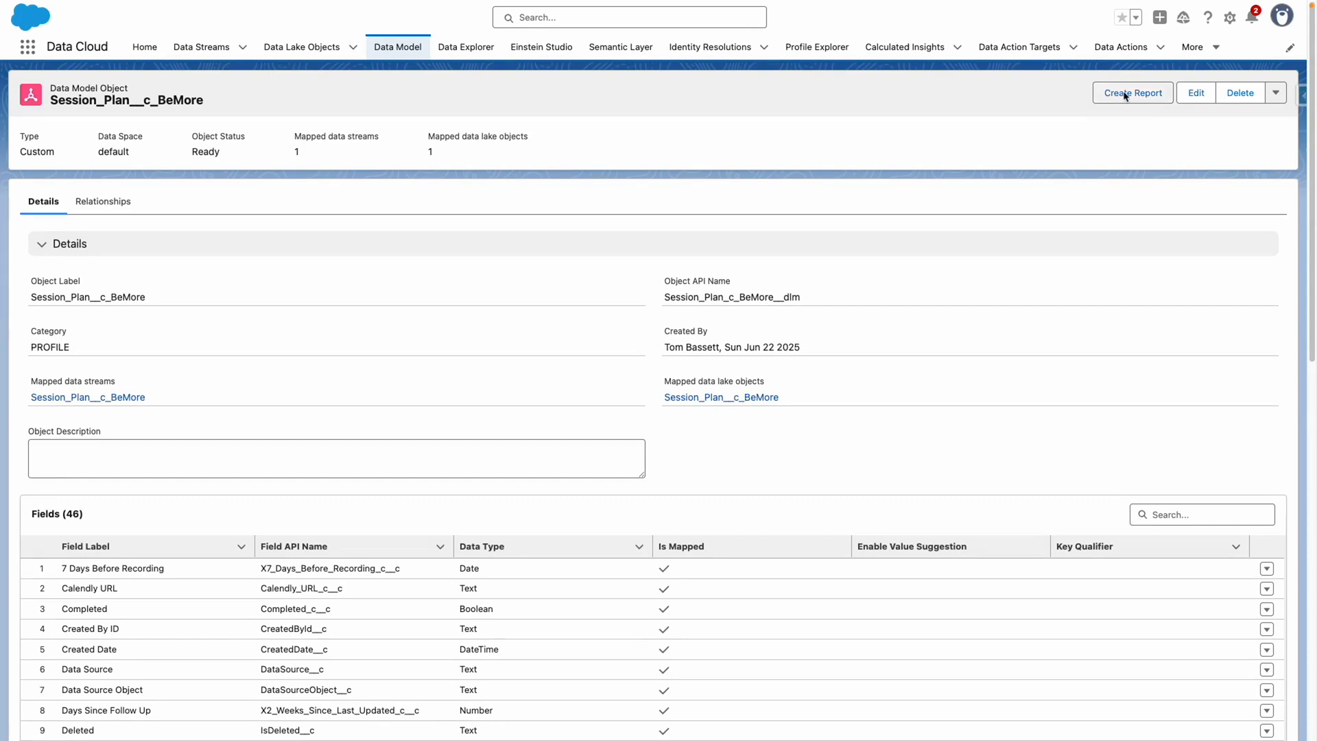
{"action": "left_click", "coordinate": [1133, 93]}
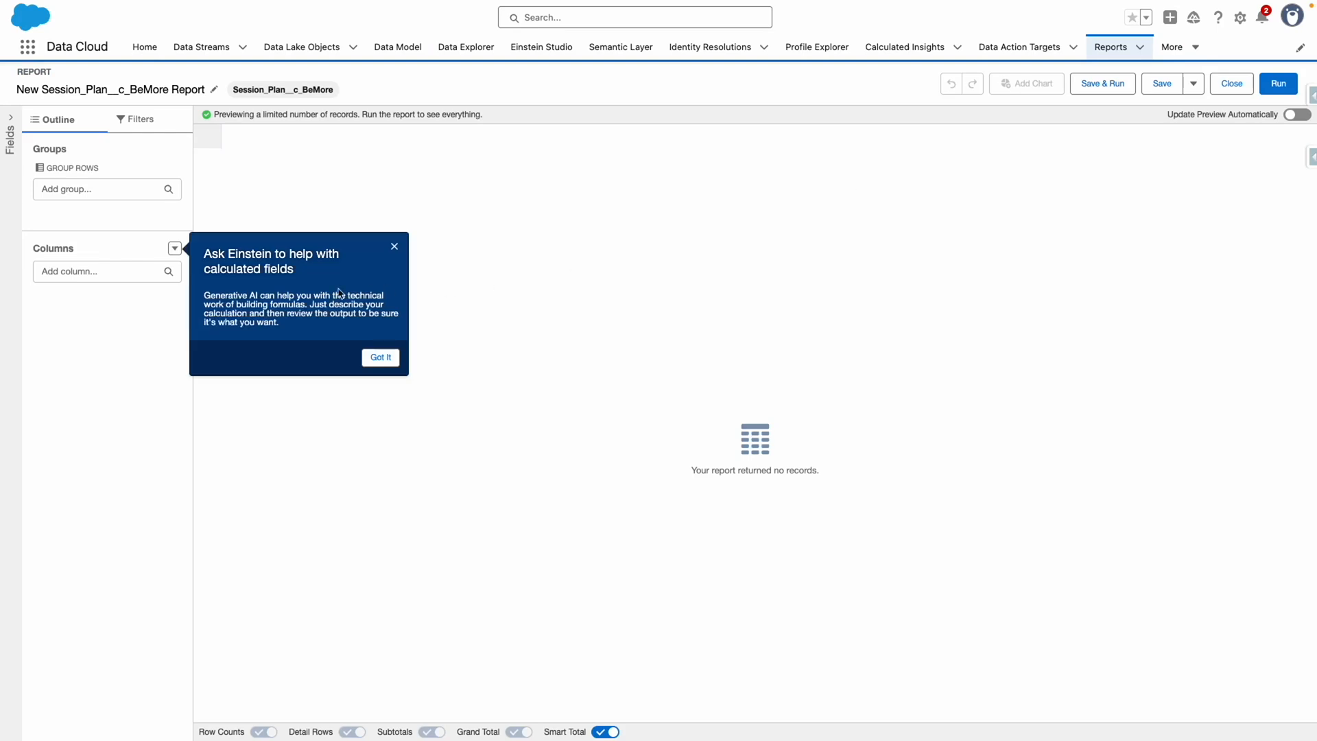
Step: Add Season, Episode Number, Full Name and Session columns, searching fields for 'session'
{"action": "left_click", "coordinate": [393, 246]}
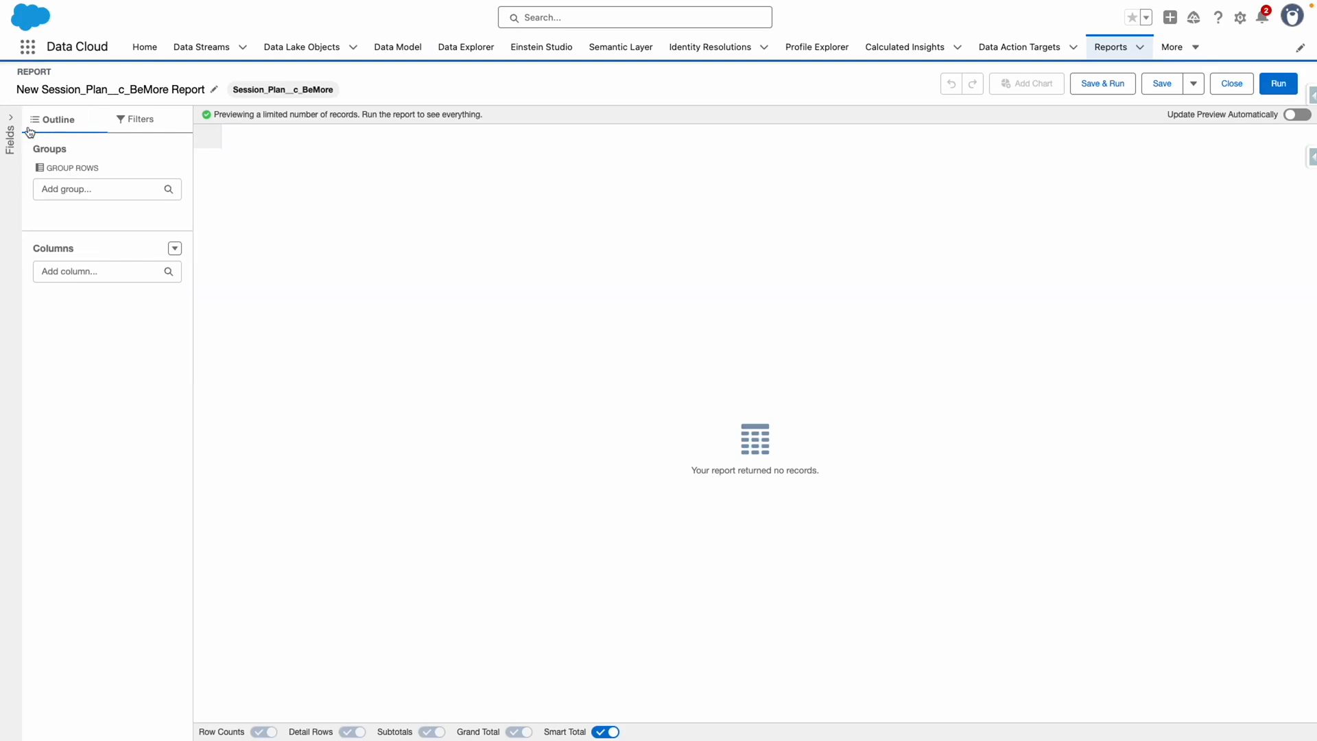
{"action": "left_click", "coordinate": [8, 121]}
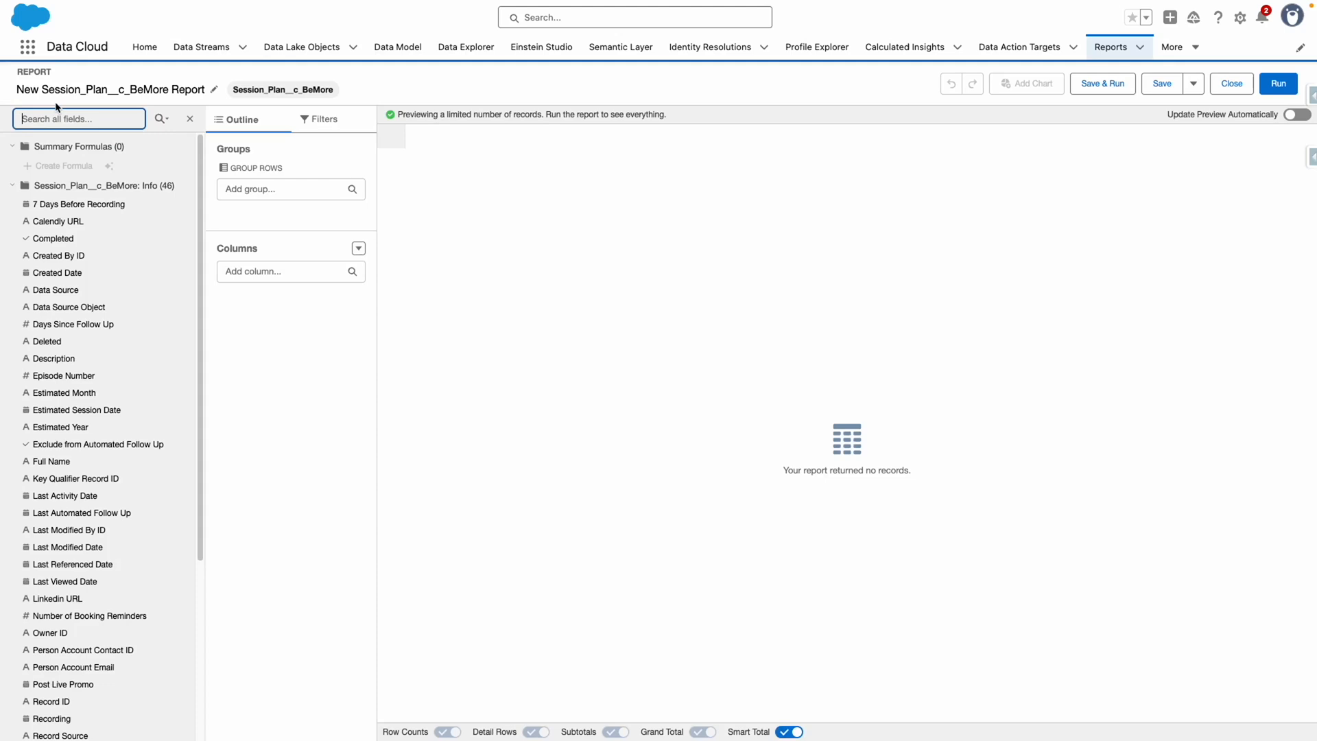
{"action": "type", "text": "session"}
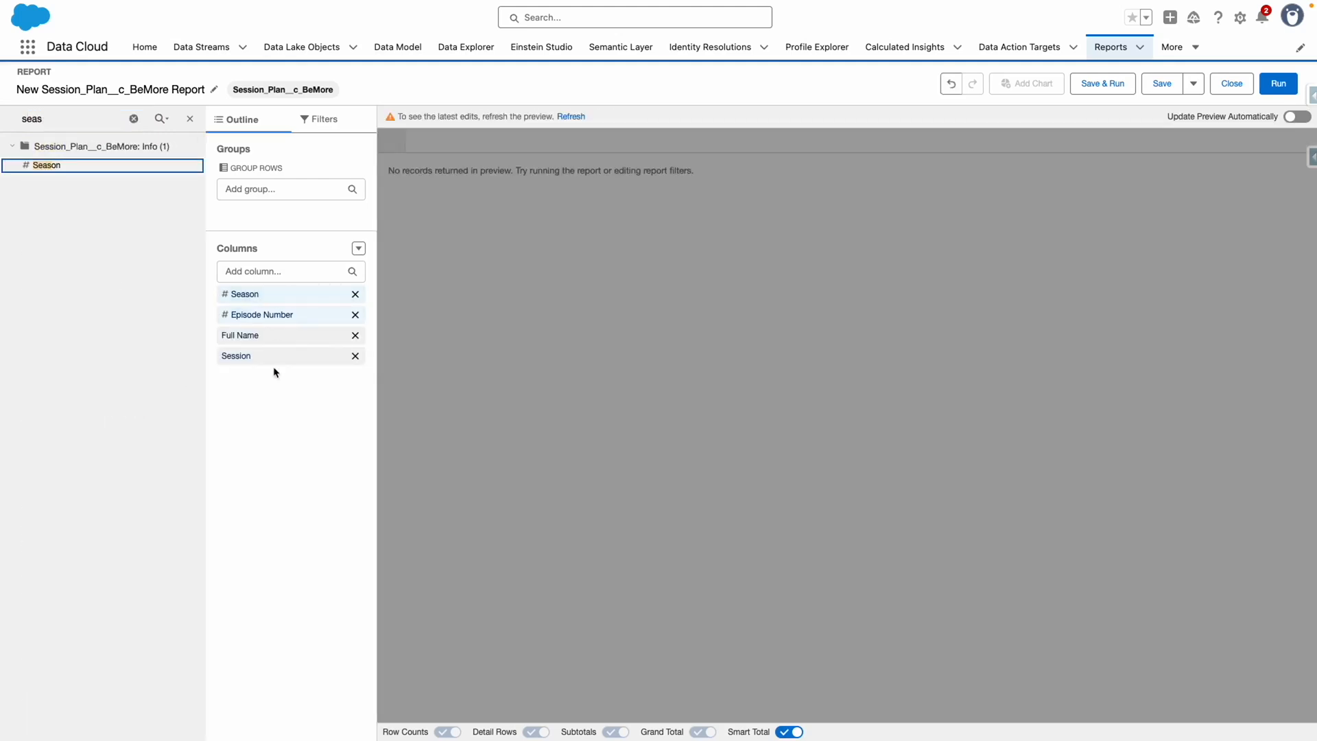
{"action": "left_click", "coordinate": [324, 118]}
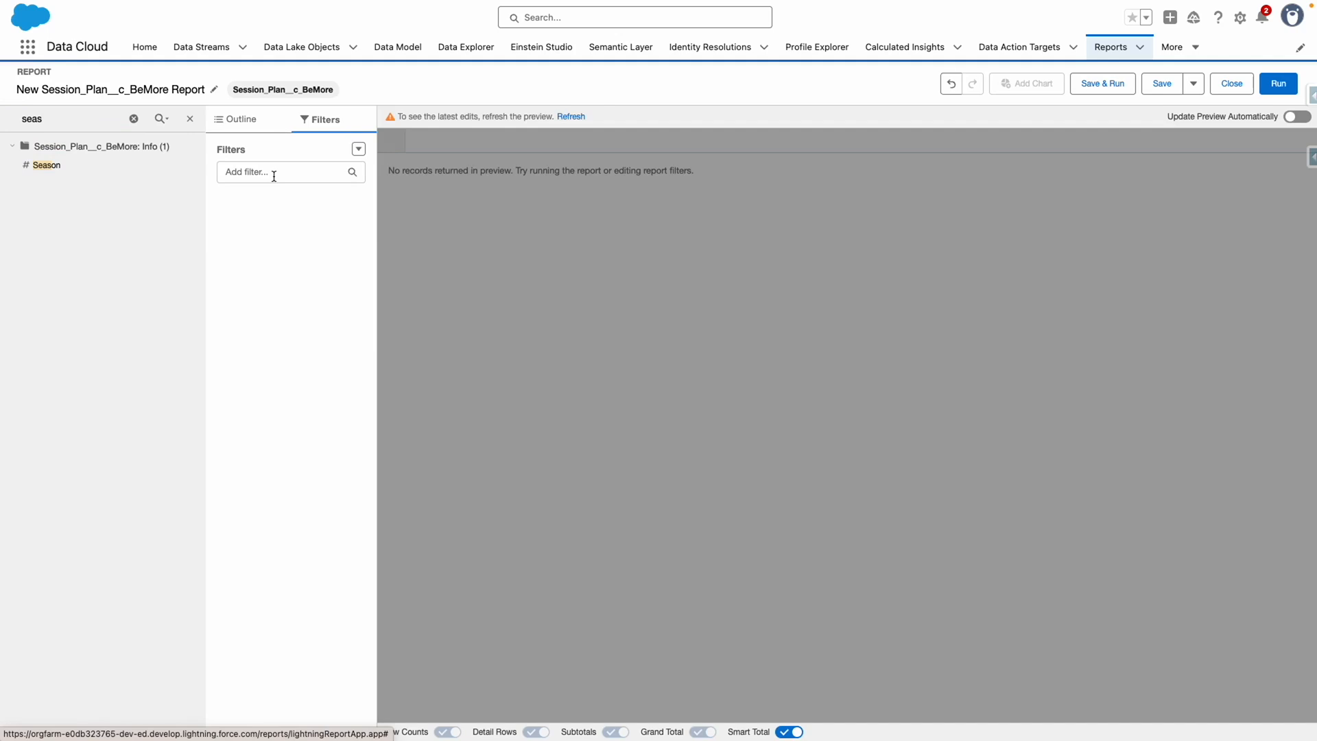
Step: Filter the report on Completed equals True and return to the Outline
{"action": "left_click", "coordinate": [291, 173]}
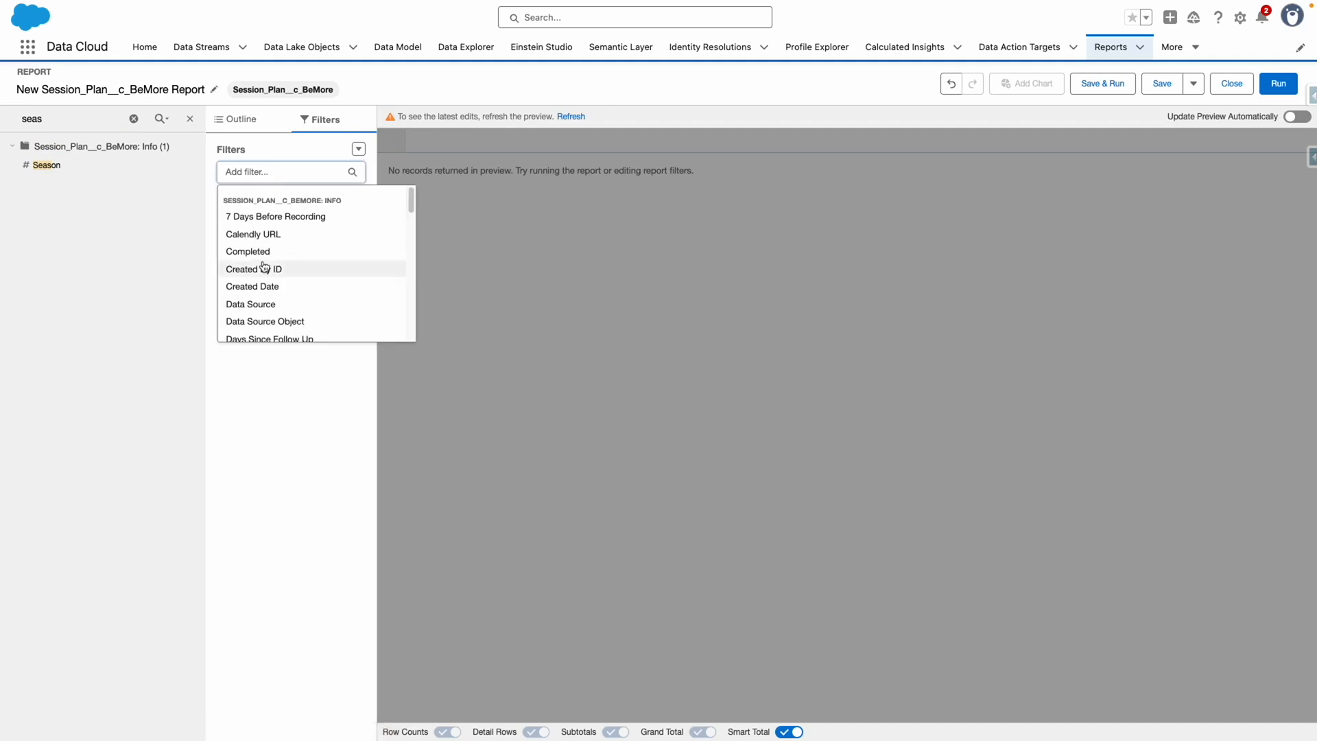
{"action": "left_click", "coordinate": [247, 251]}
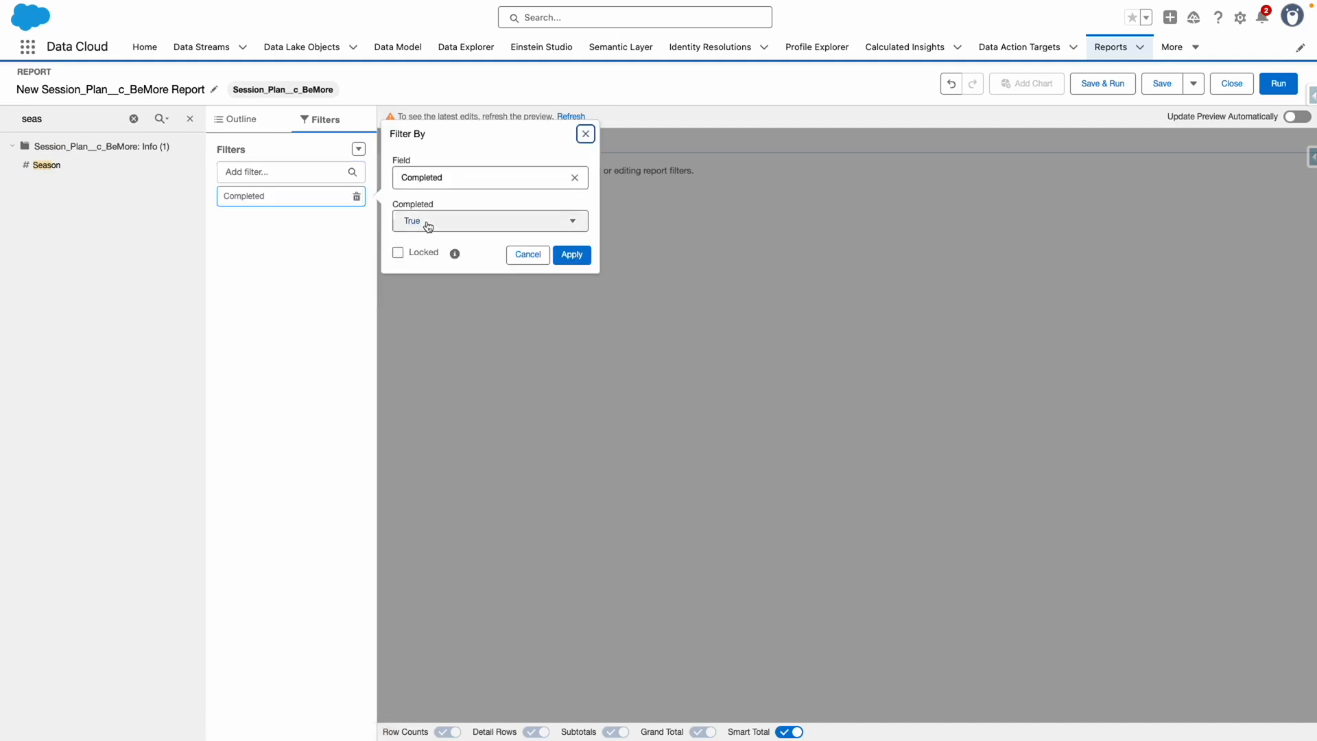
{"action": "left_click", "coordinate": [571, 255]}
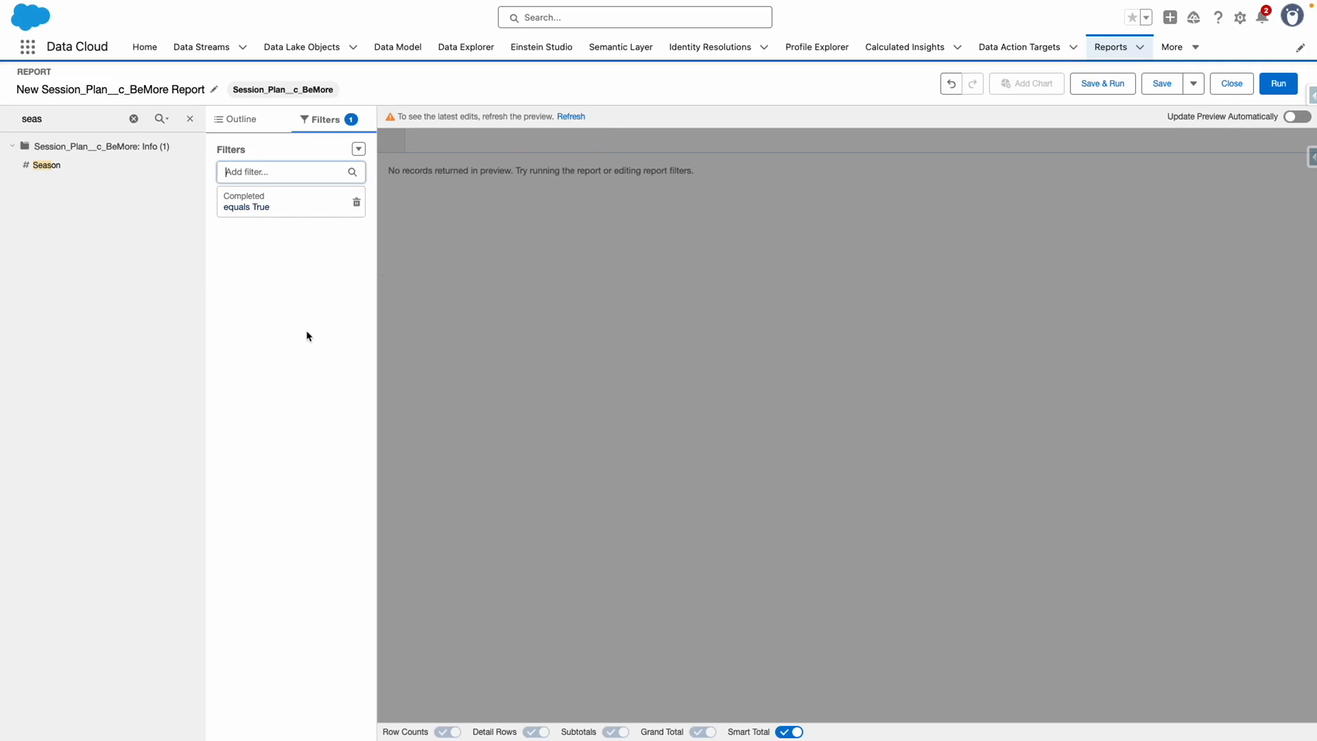
{"action": "left_click", "coordinate": [240, 119]}
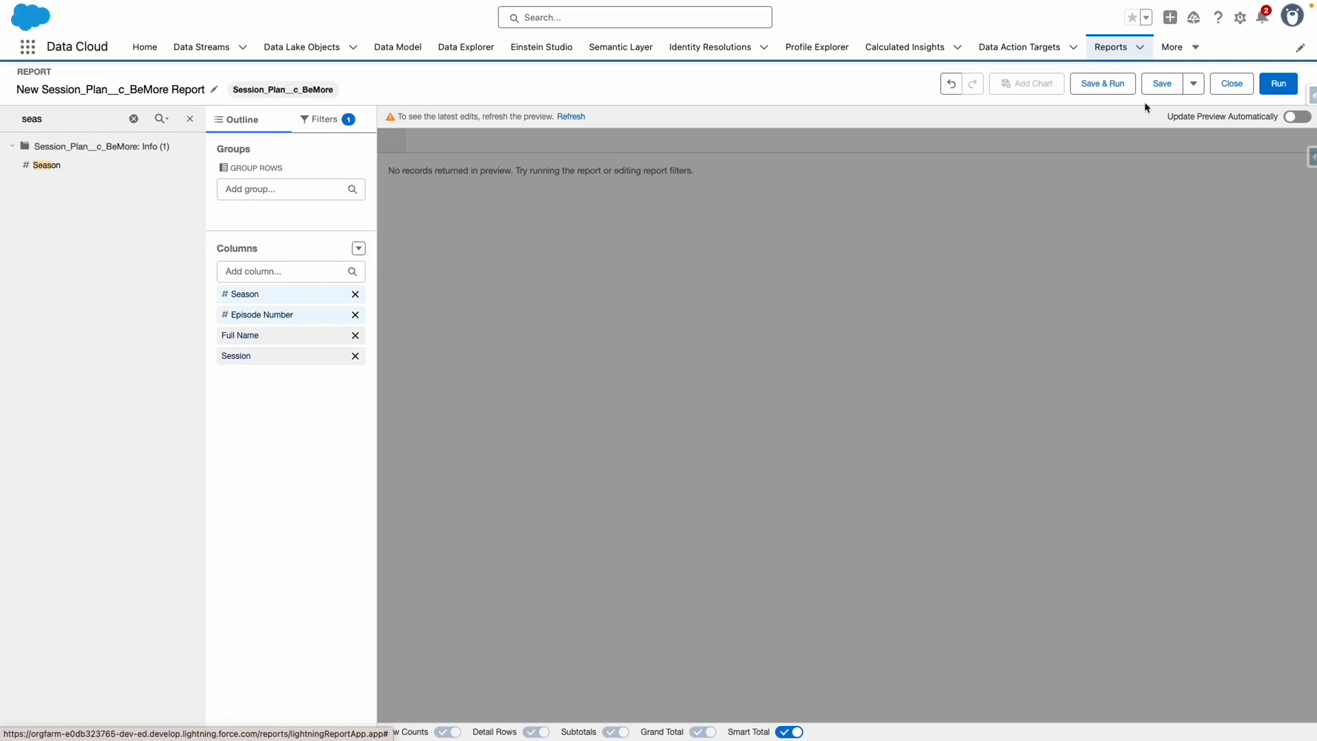
Step: Save the report as 'Completed Session Plans' in Public Reports with a description
{"action": "left_click", "coordinate": [1162, 82]}
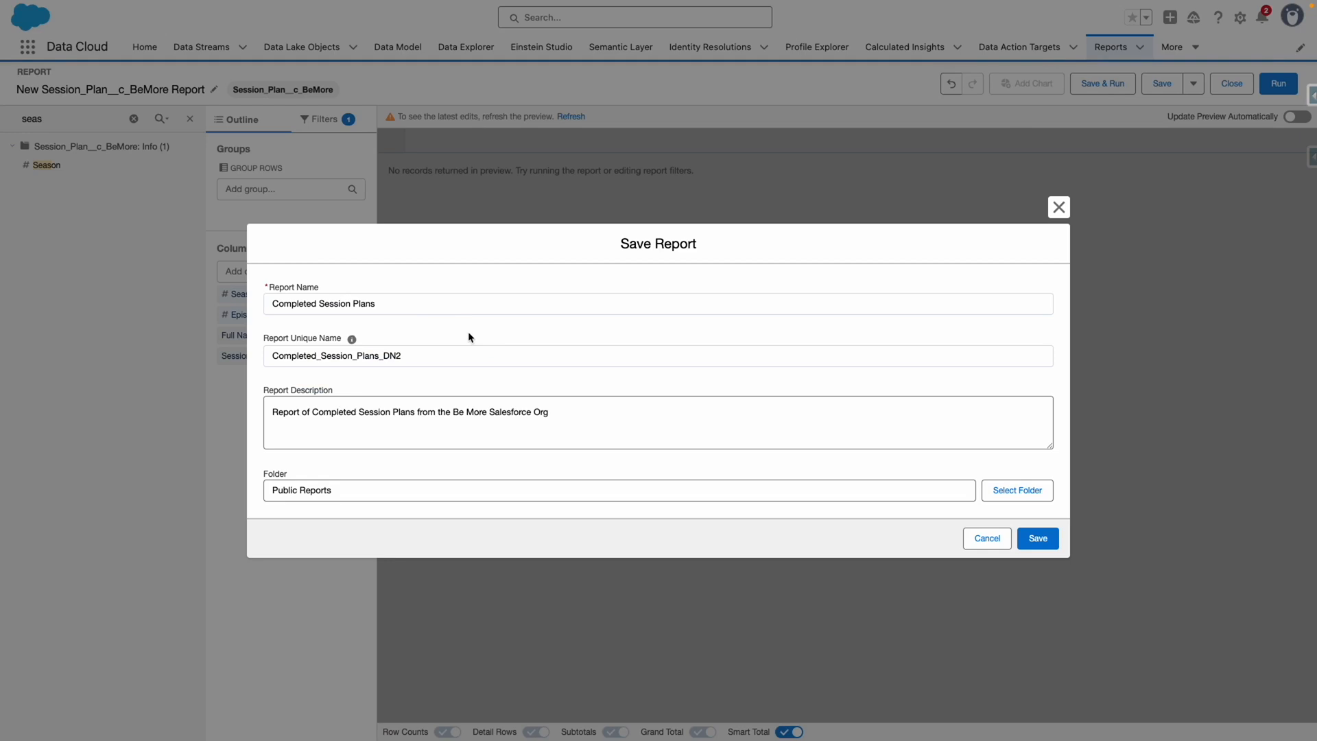
{"action": "left_click", "coordinate": [1037, 538]}
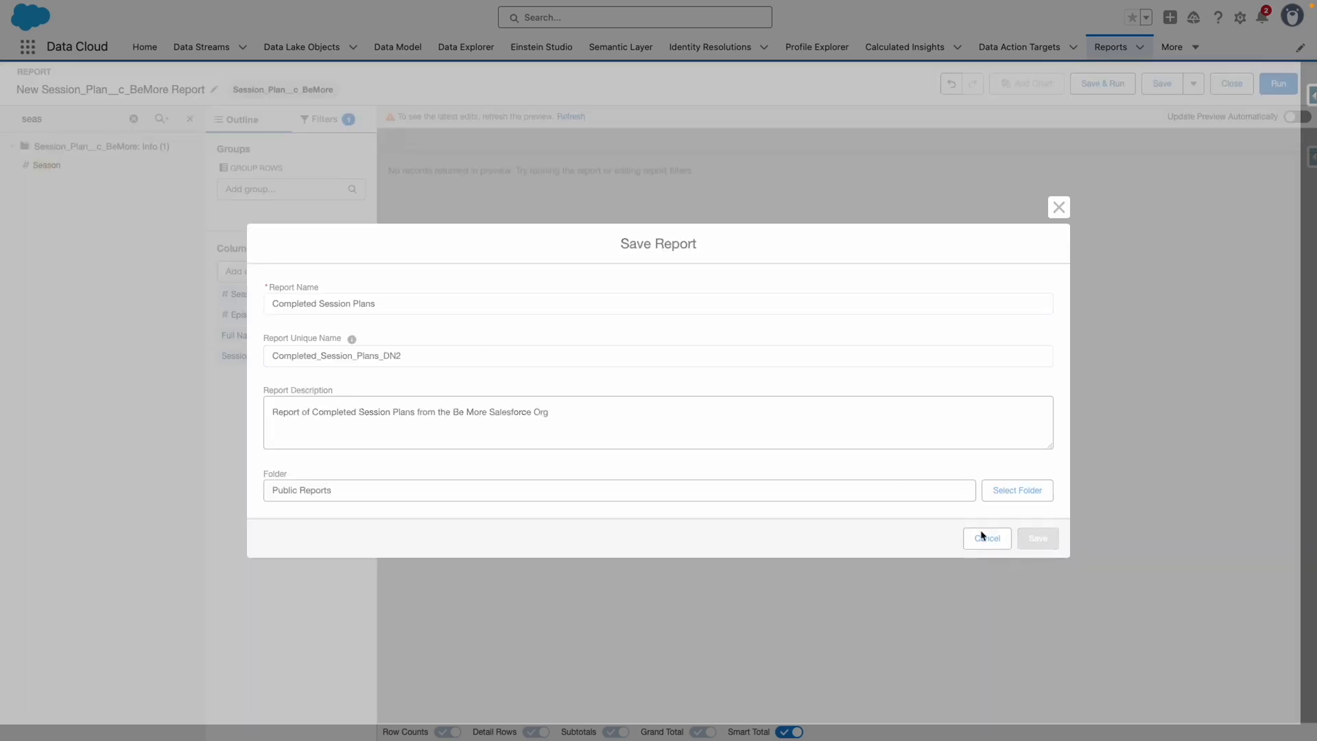
{"action": "left_click", "coordinate": [1037, 538]}
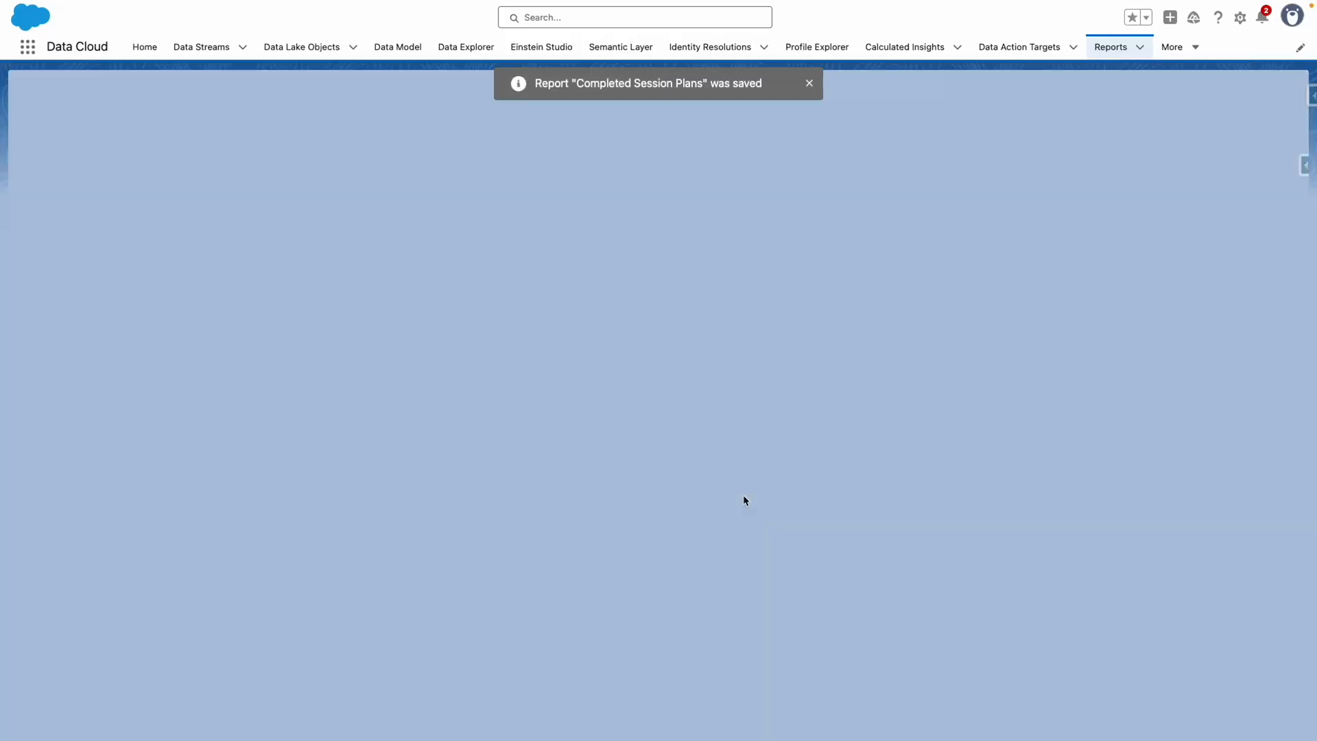